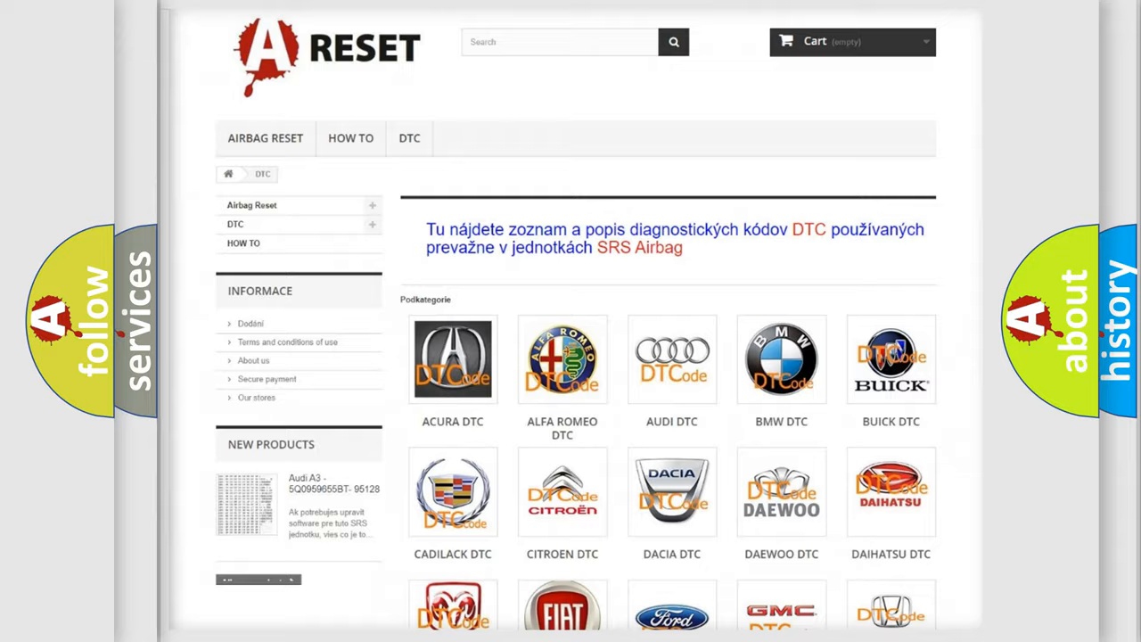
Scroll the DTC car-brand grid and open the Pontiac DTC tile.
scroll("down", 3)
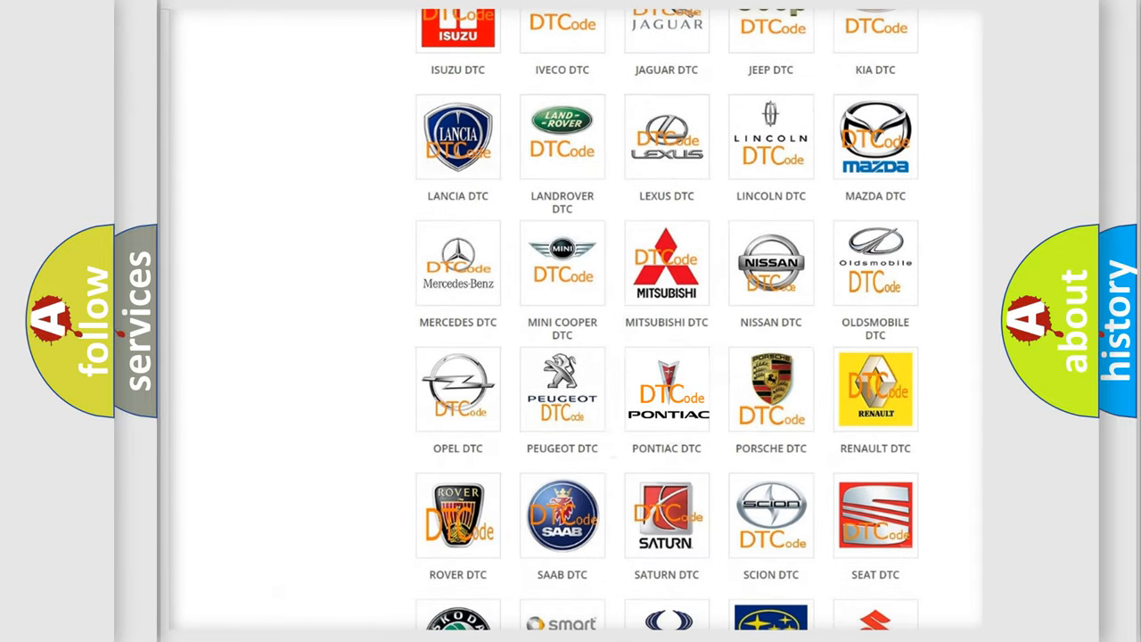
left_click(666, 388)
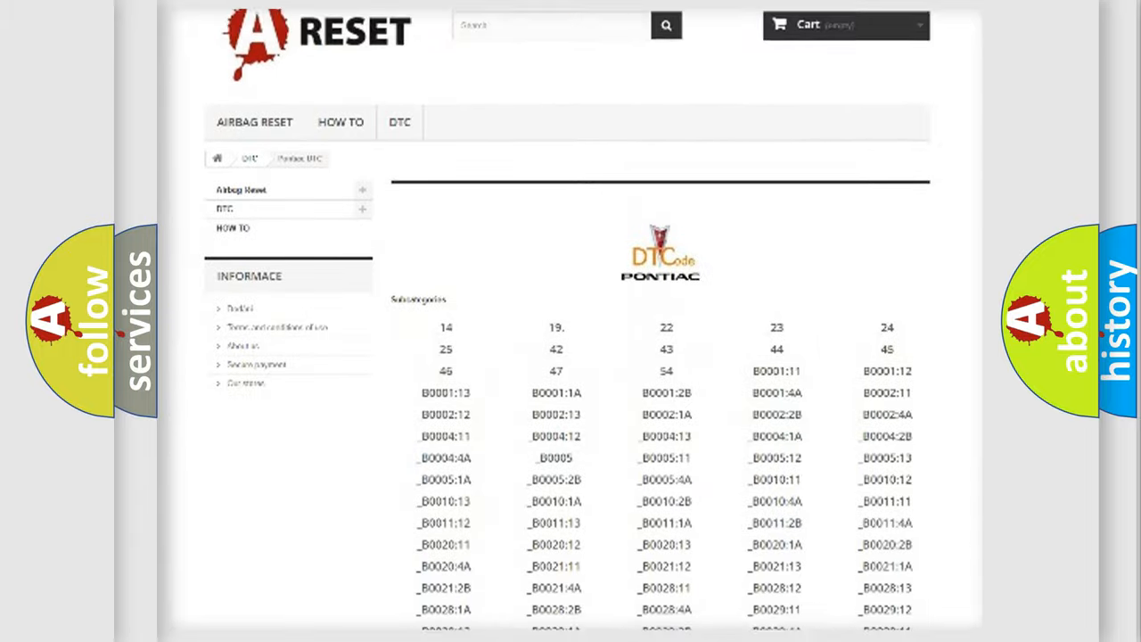
scroll("down", 3)
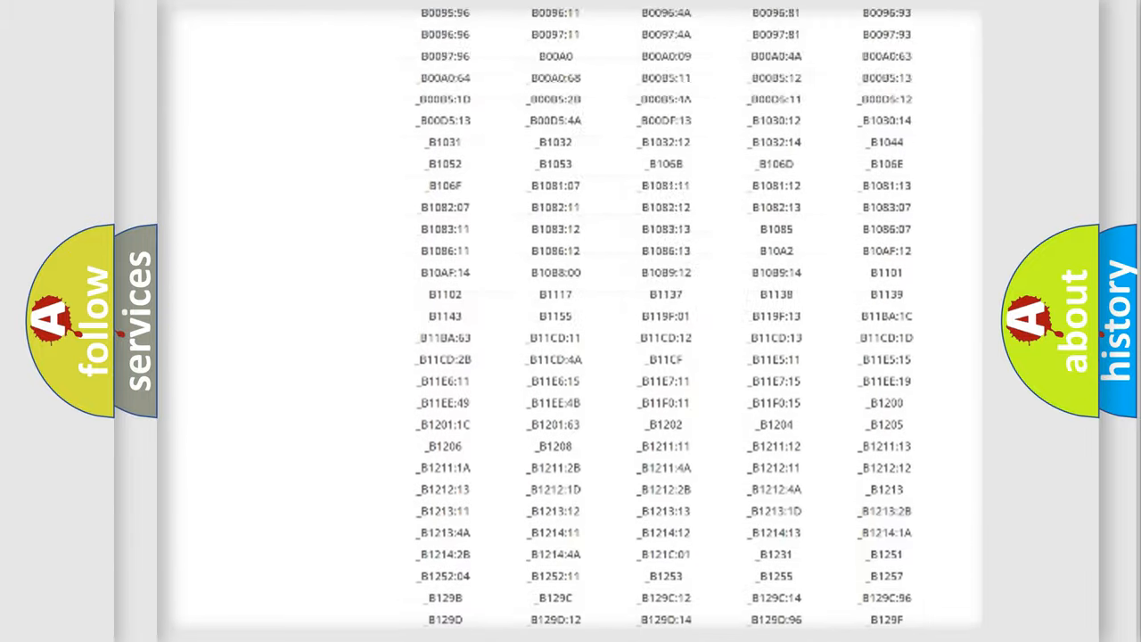
scroll("up", 3)
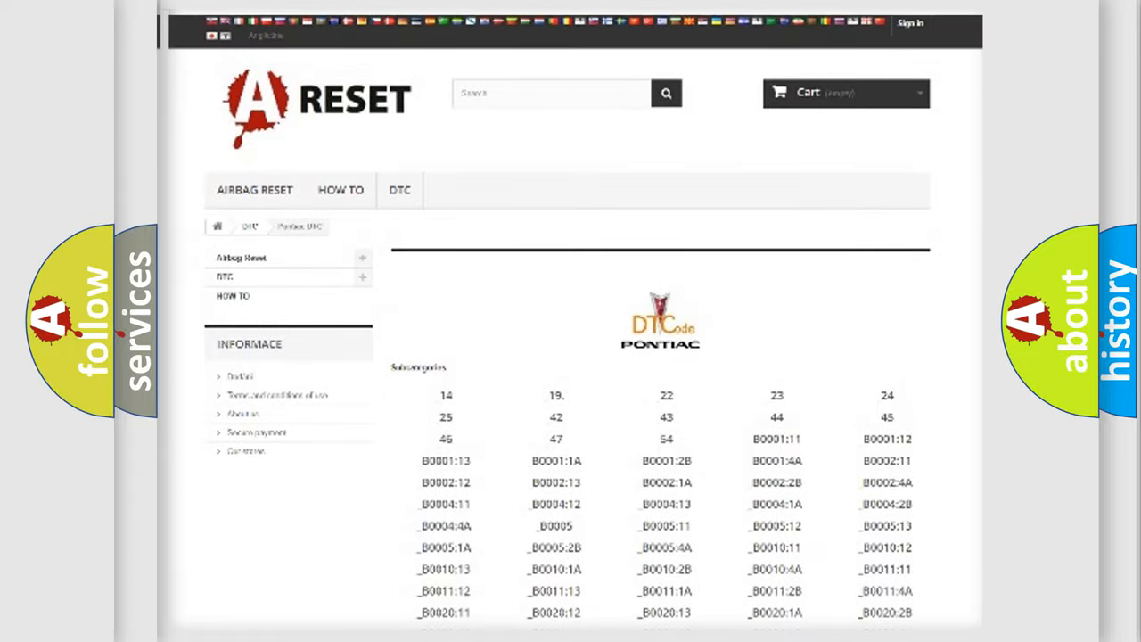